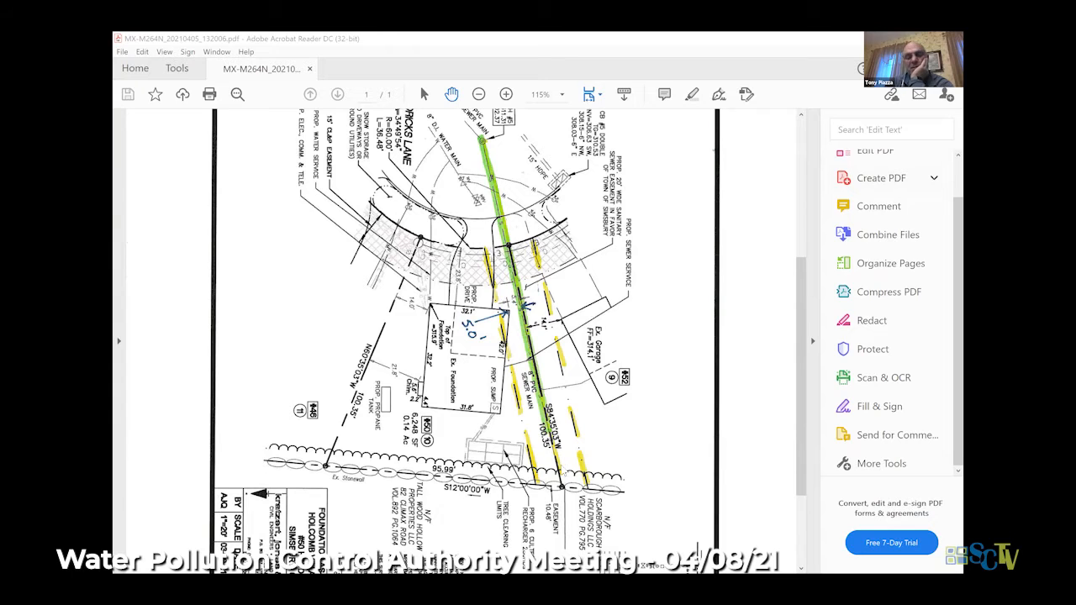
Enlarge page 2 and scroll down to the total expenses, reserve fund rows and footnotes
right_click(555, 345)
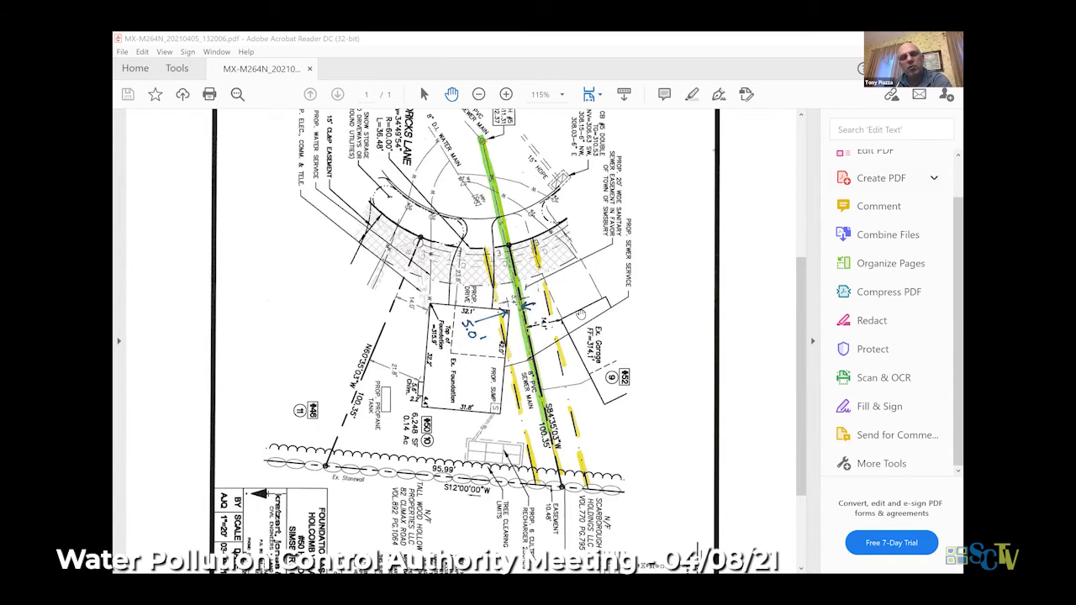
mouse_move(513, 370)
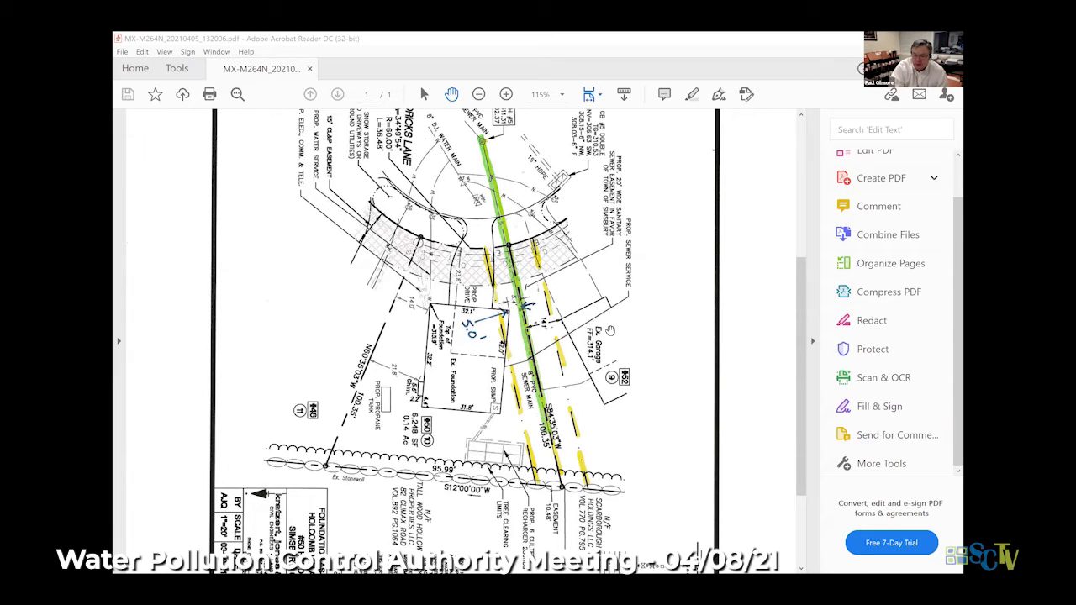
mouse_move(675, 211)
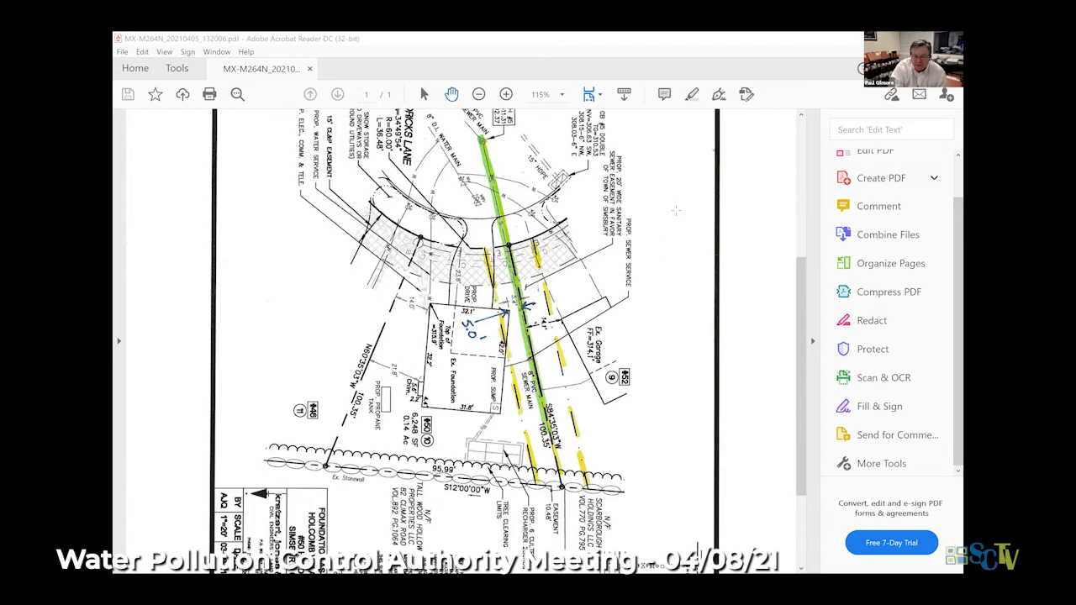
mouse_move(656, 64)
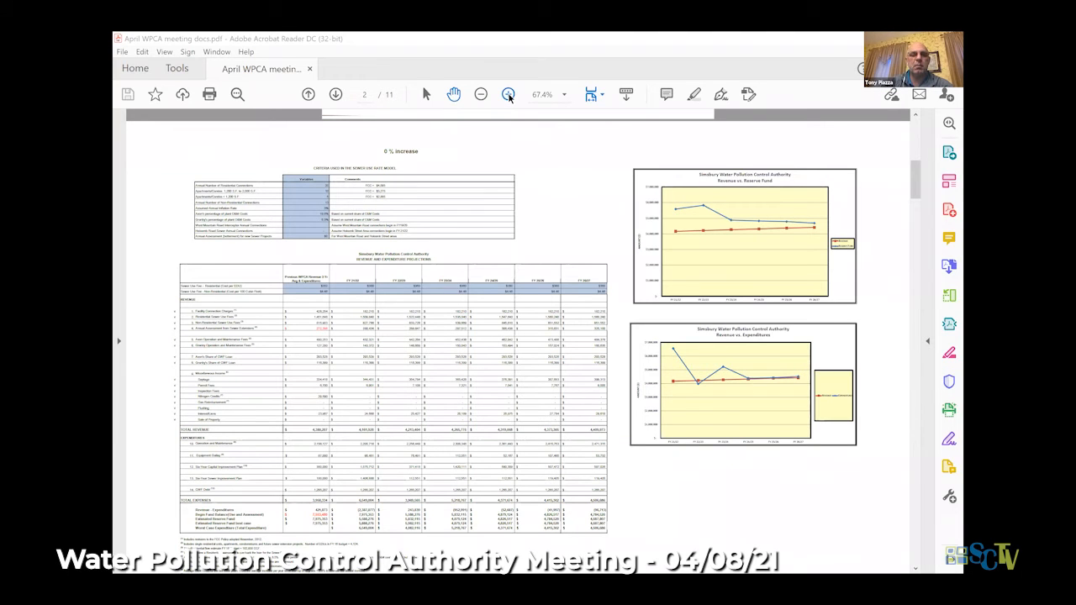
left_click(507, 93)
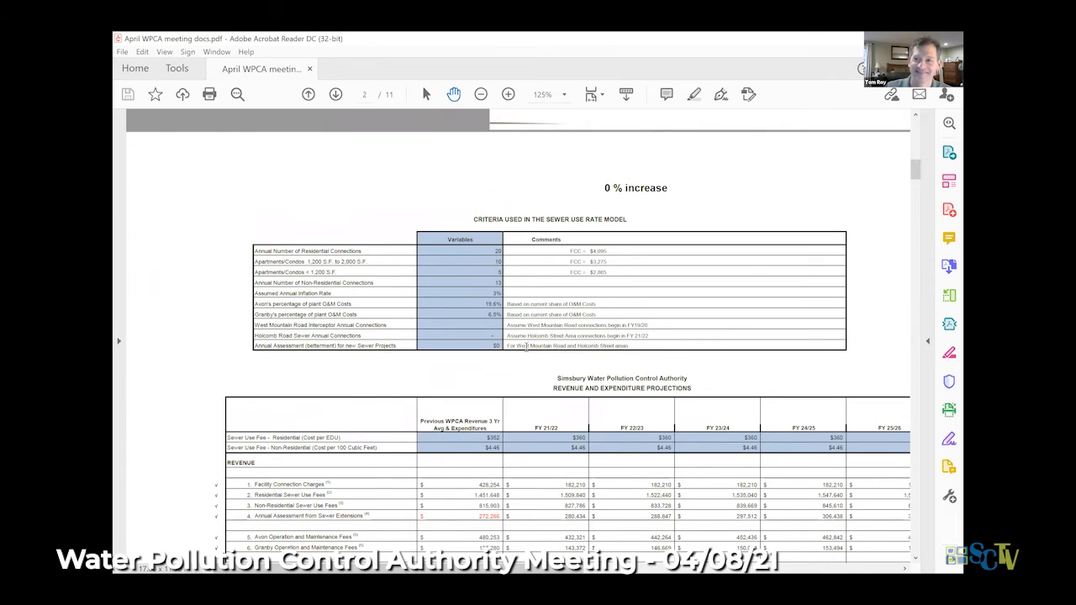
scroll("down", 3)
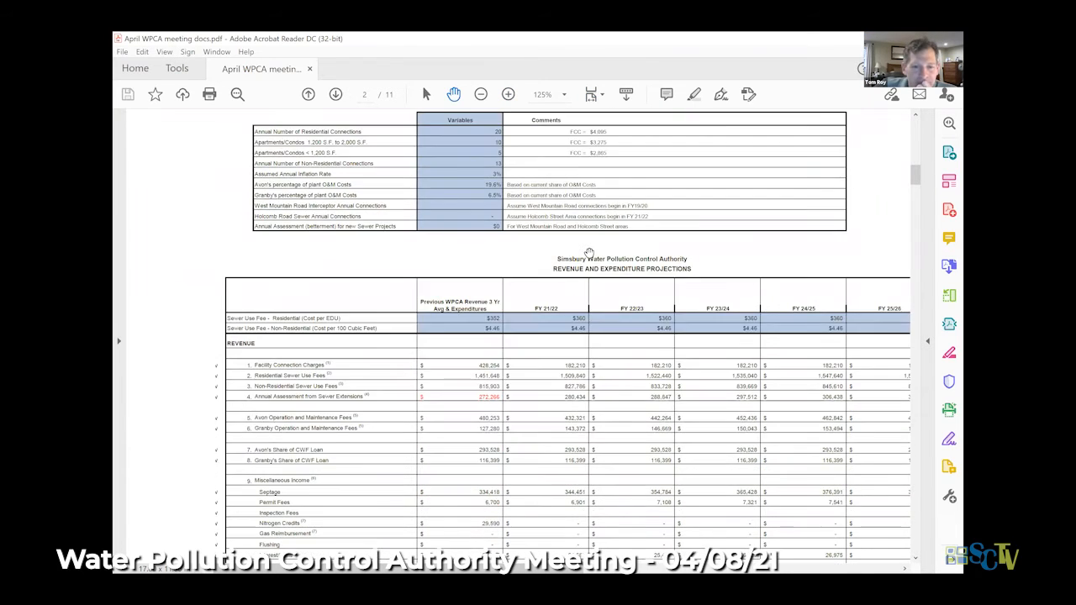
scroll("down", 3)
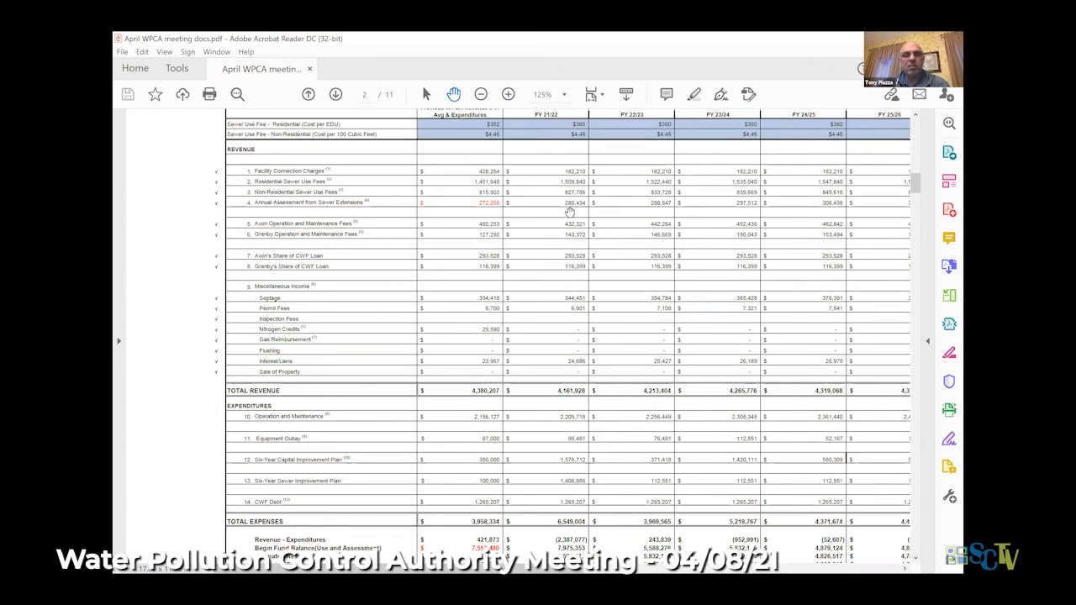
mouse_move(562, 334)
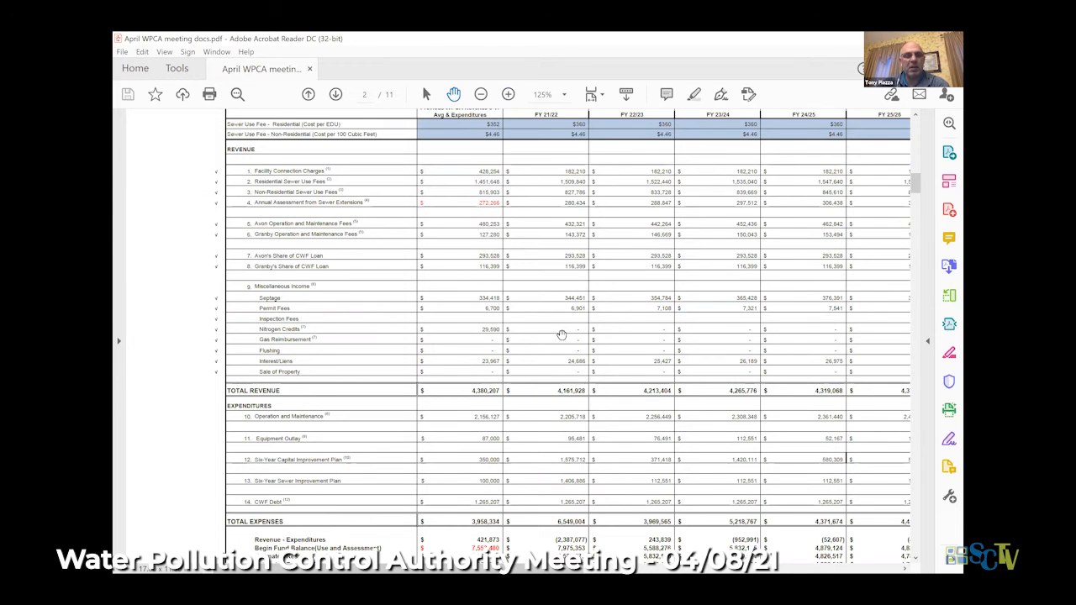
scroll("down", 3)
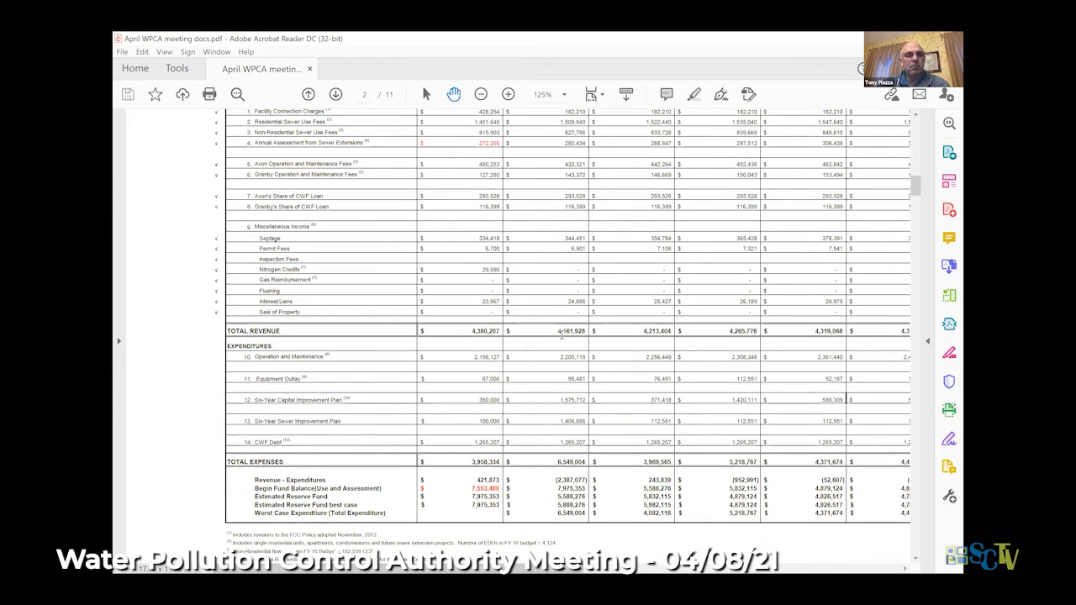
scroll("down", 3)
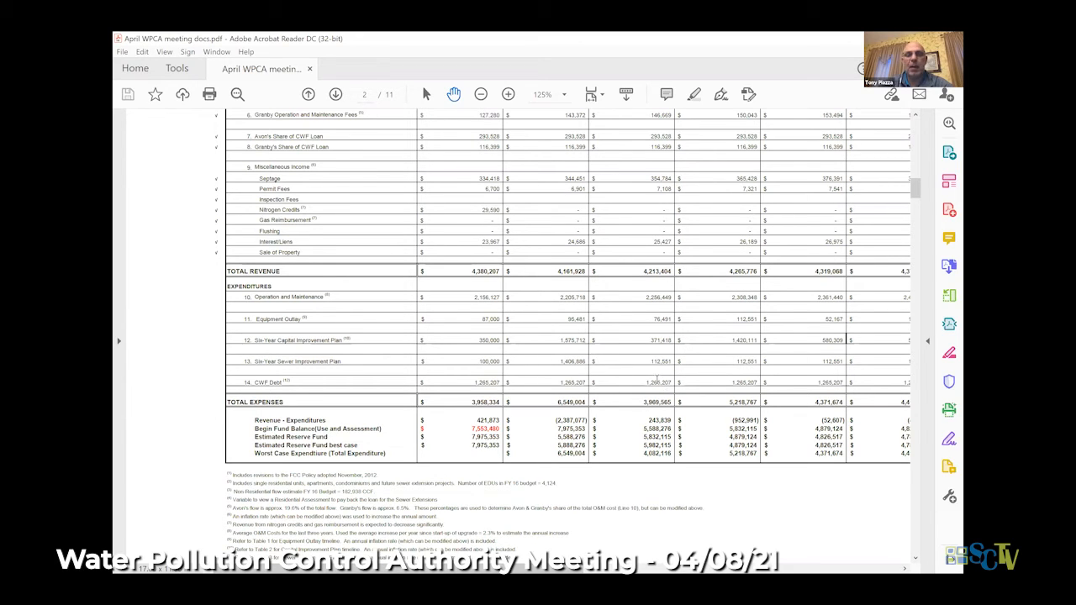
mouse_move(726, 347)
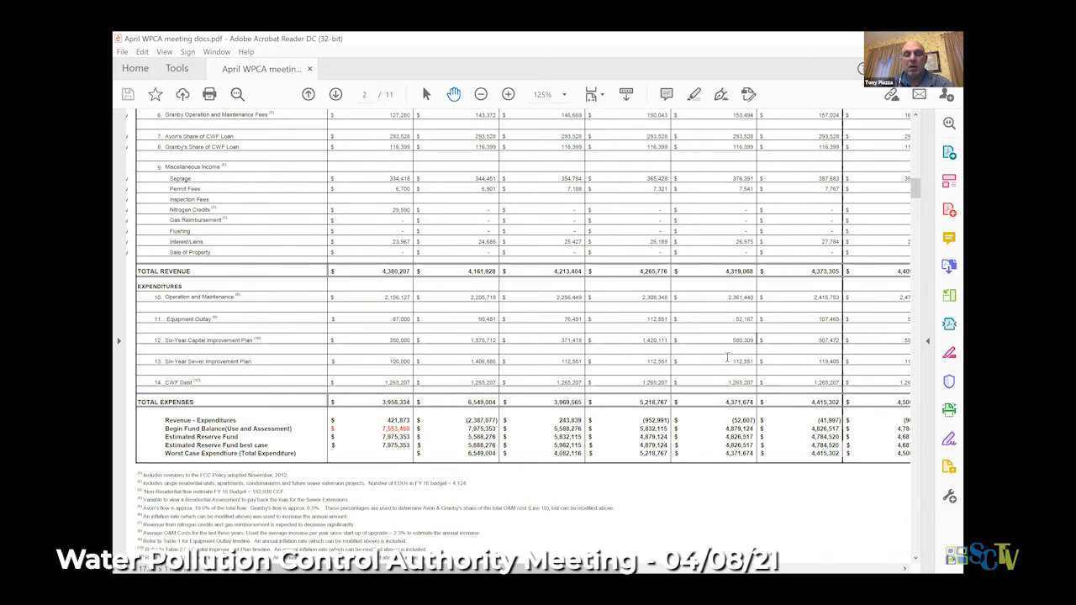
mouse_move(727, 357)
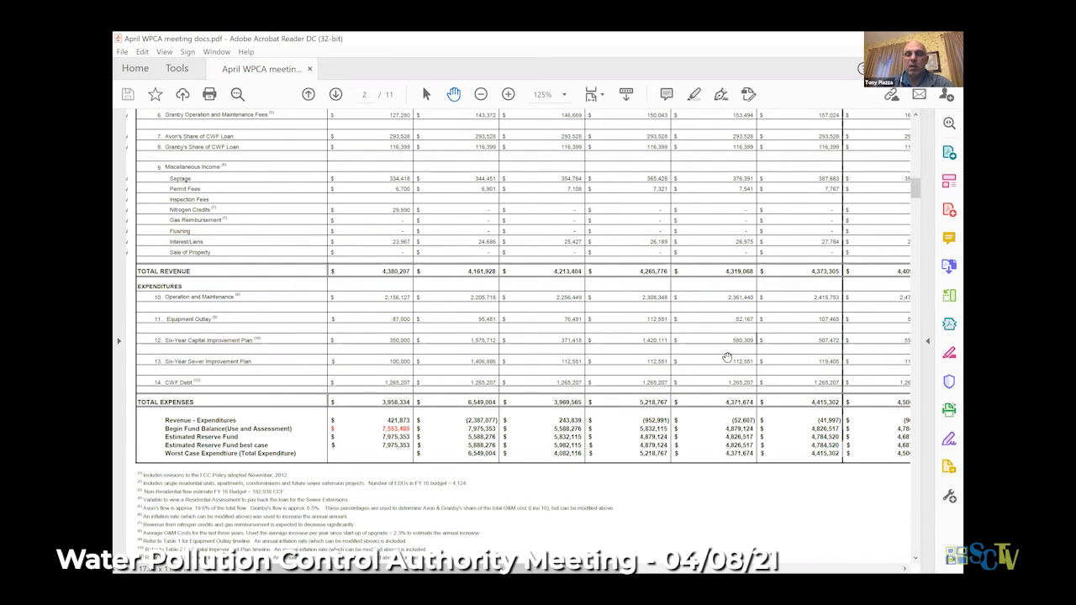
Scroll right to the budget table's last column, then down to page 3's fee structure table
scroll("right", 3)
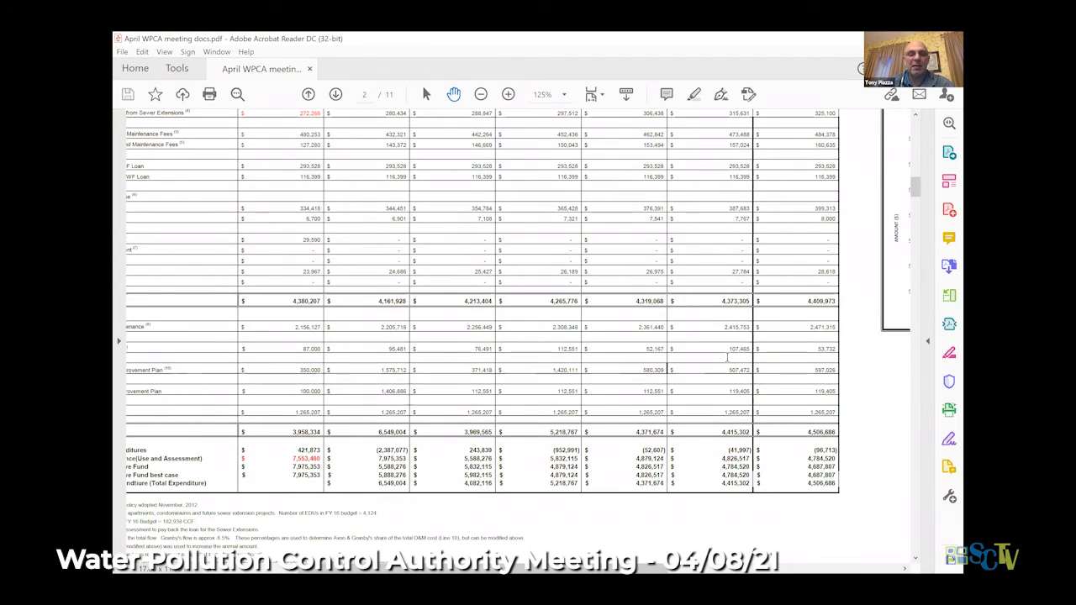
scroll("down", 3)
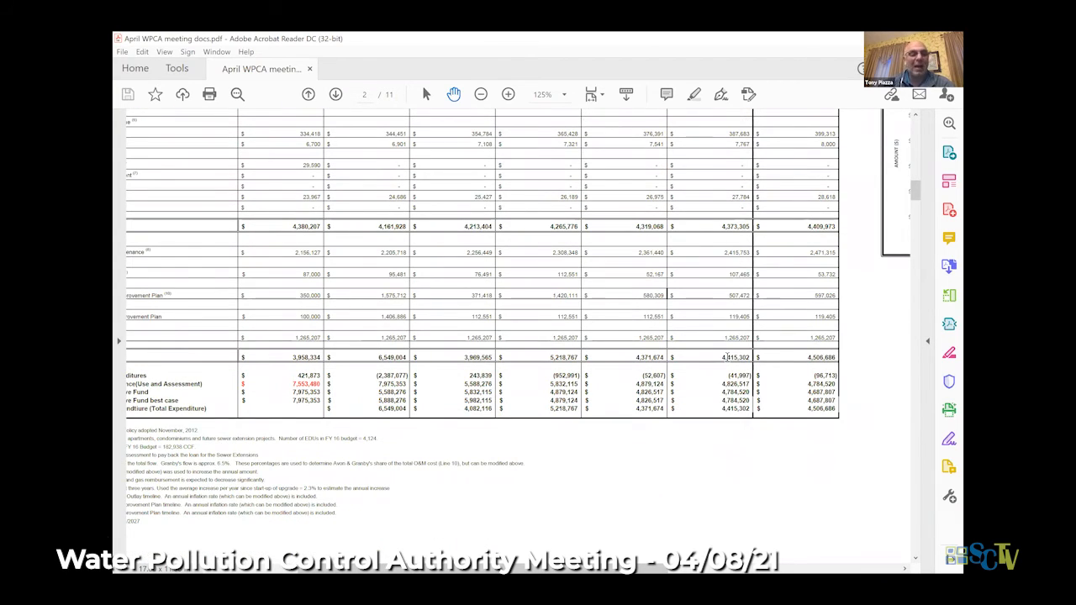
scroll("down", 3)
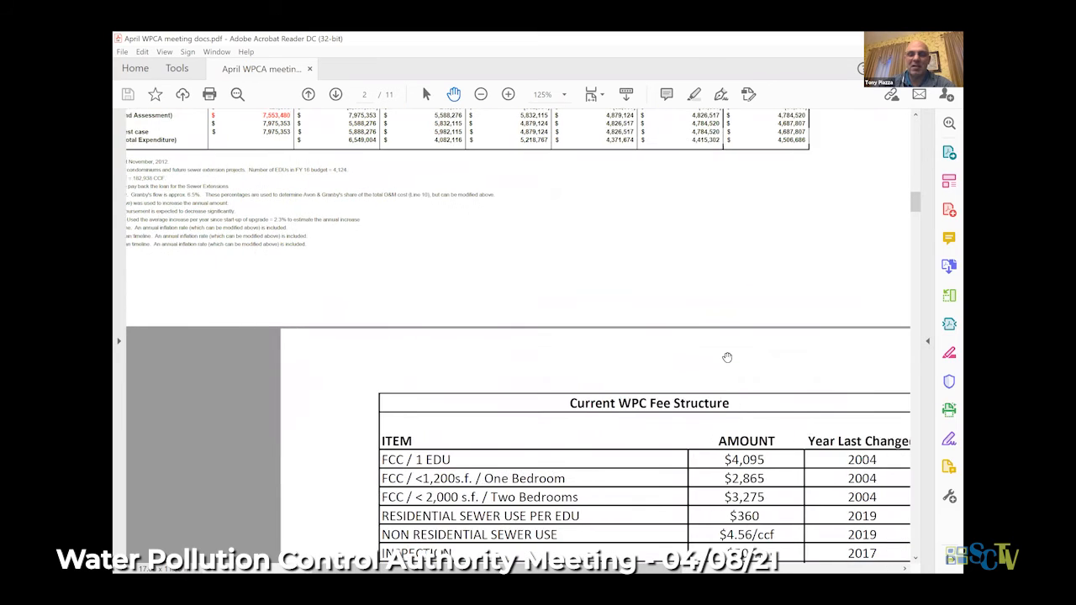
Scroll down until the full fee table with labor, truck and mileage rates shows
scroll("down", 3)
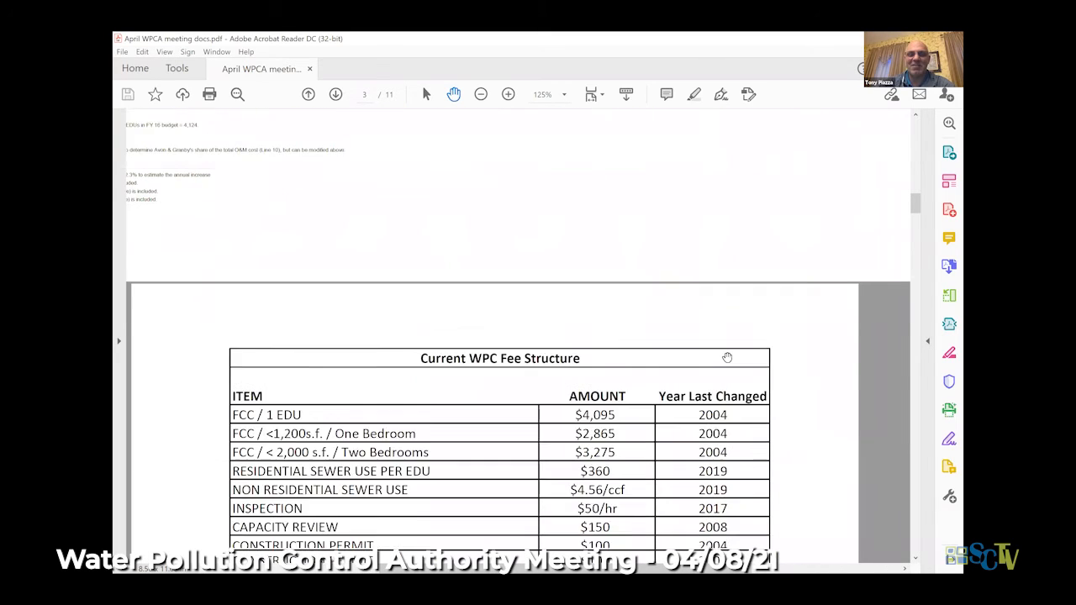
scroll("down", 3)
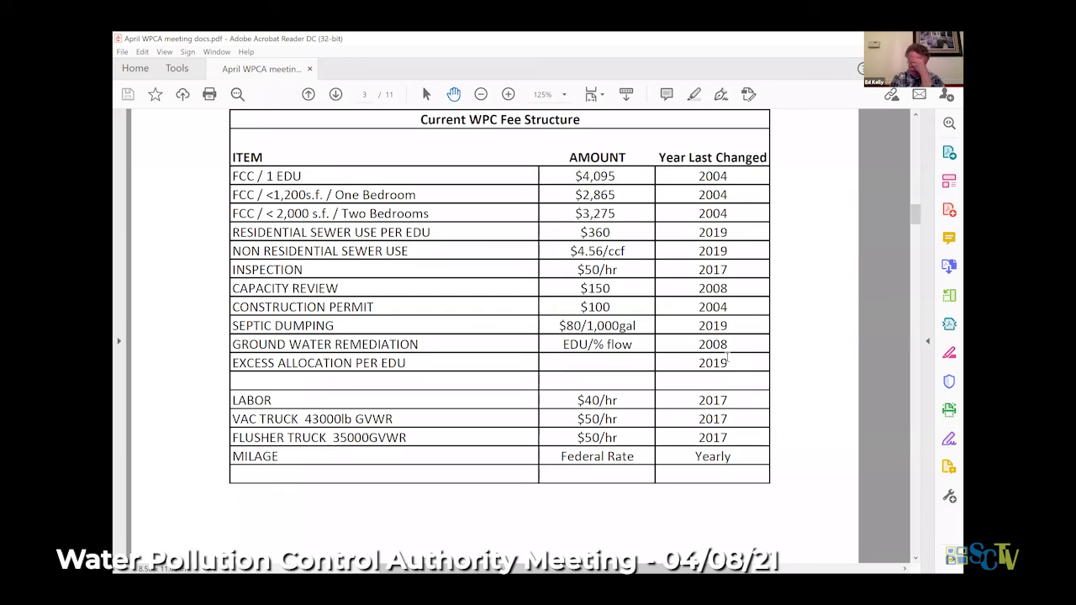
Scroll down to the bottom of page 4's project dates and cost estimates table
scroll("down", 3)
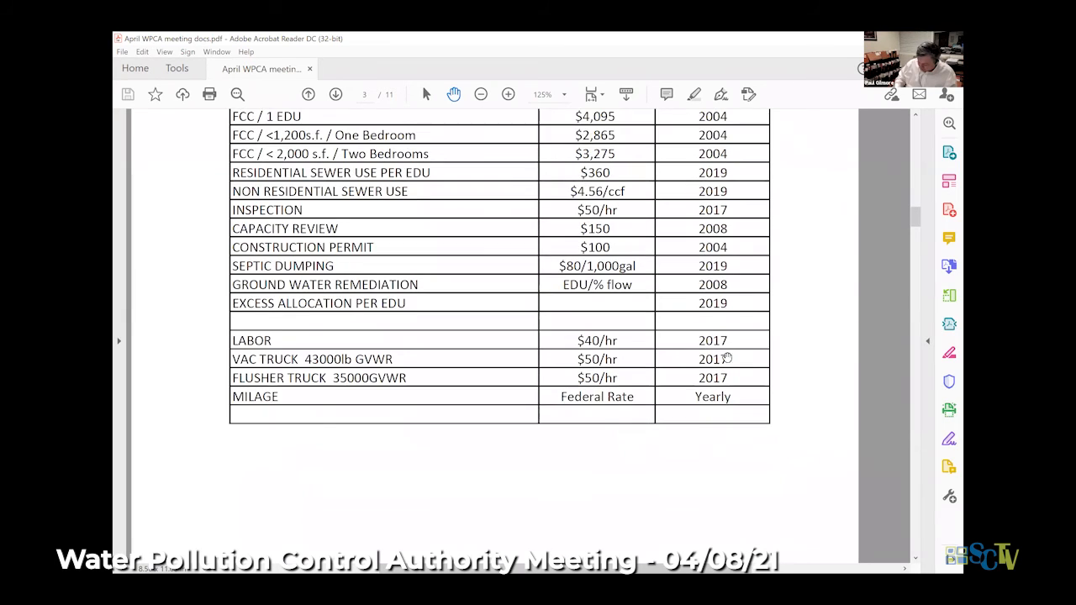
scroll("down", 3)
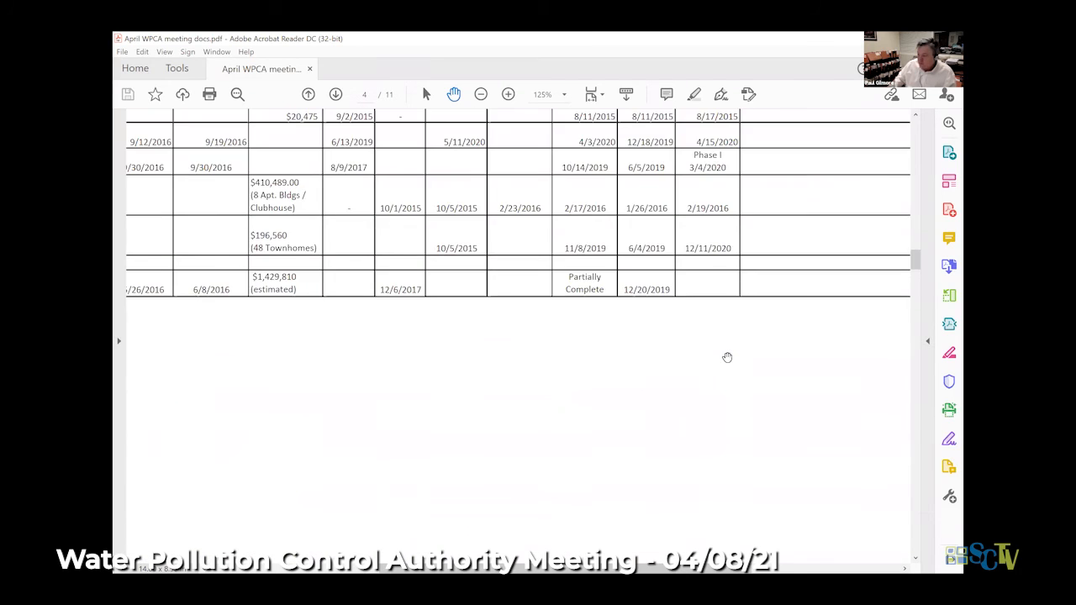
Scroll into page 6's memorandum body, from Permit Compliance through the Staff section
scroll("down", 3)
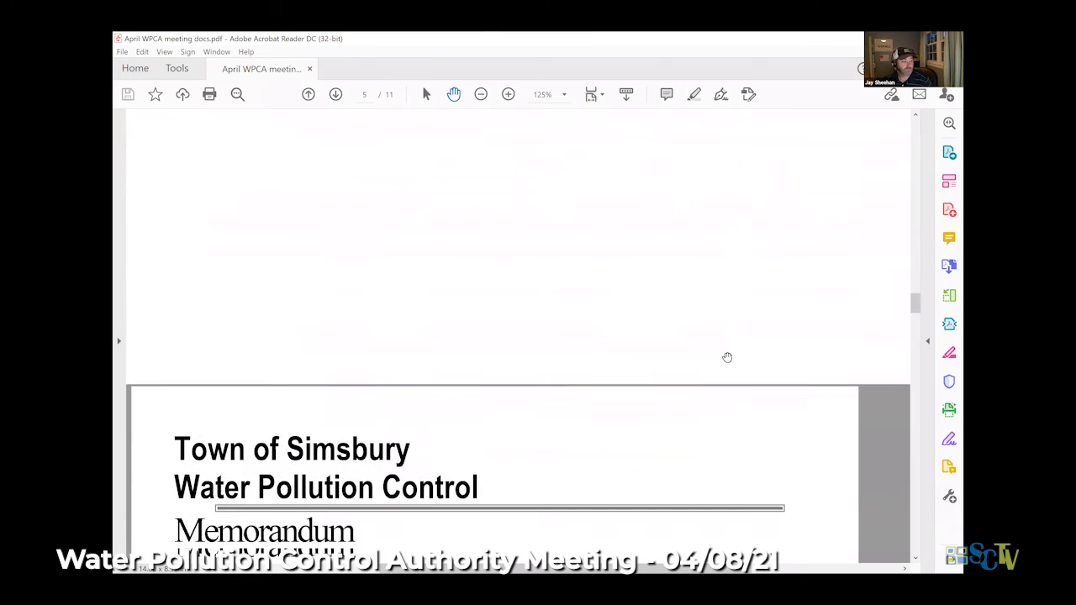
scroll("down", 3)
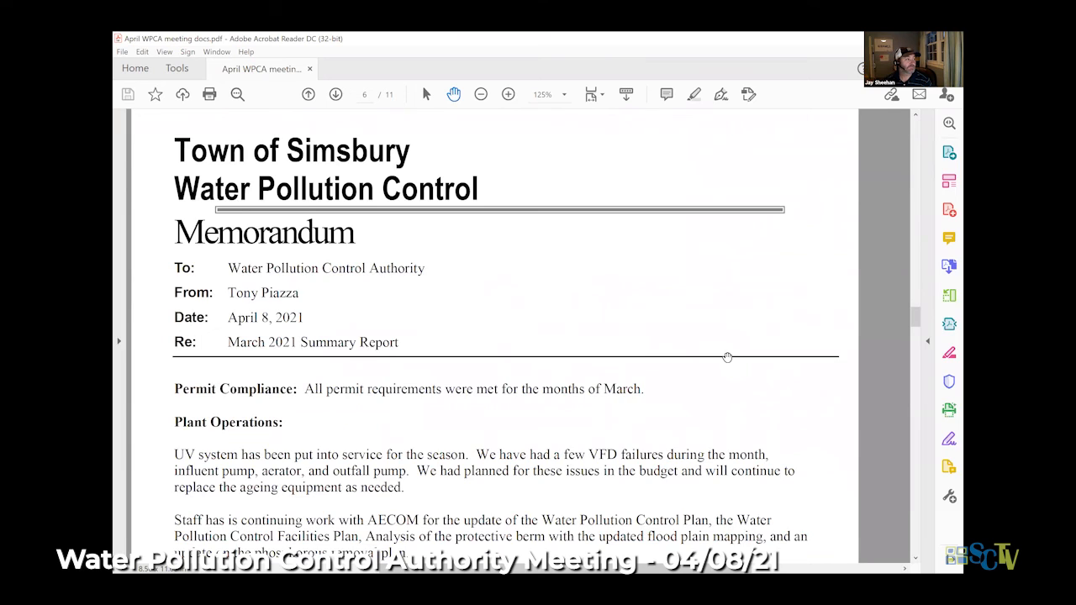
scroll("down", 3)
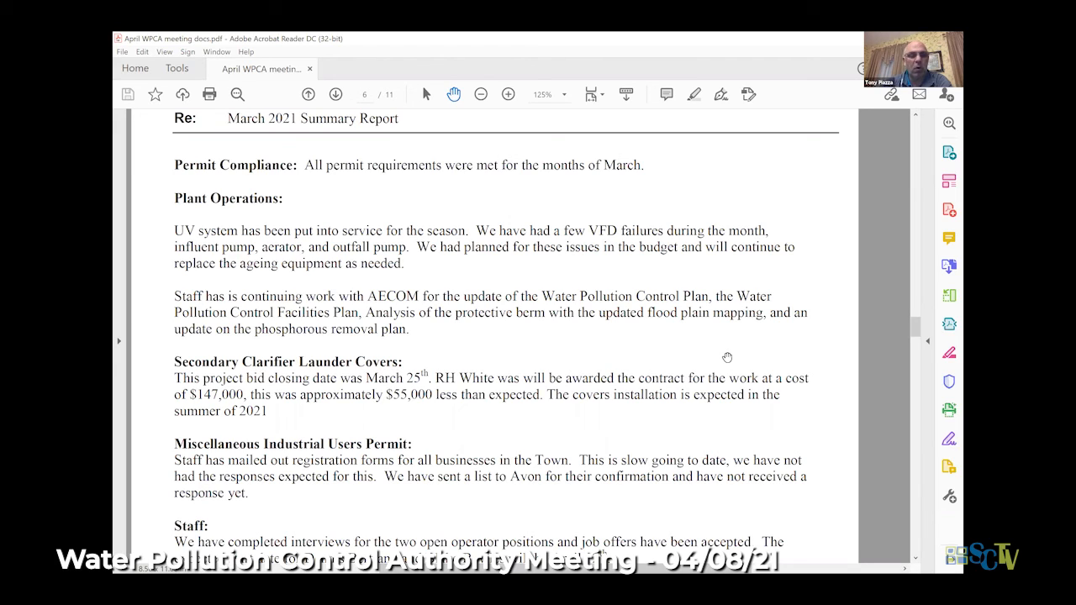
Scroll to the page 6 memorandum's To, From, Date and Re heading and click the page
scroll("down", 3)
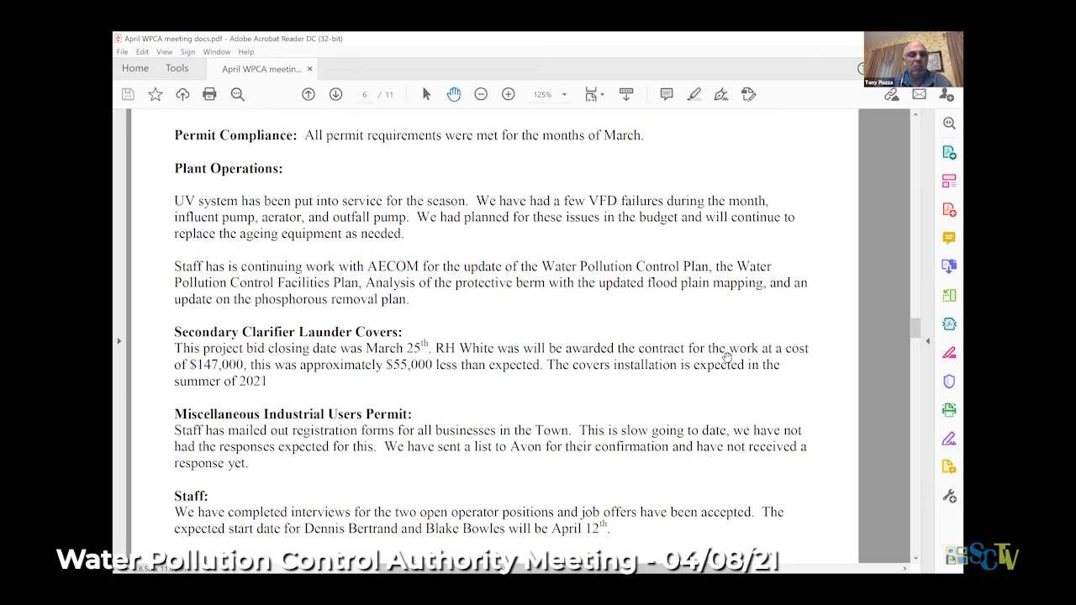
scroll("down", 3)
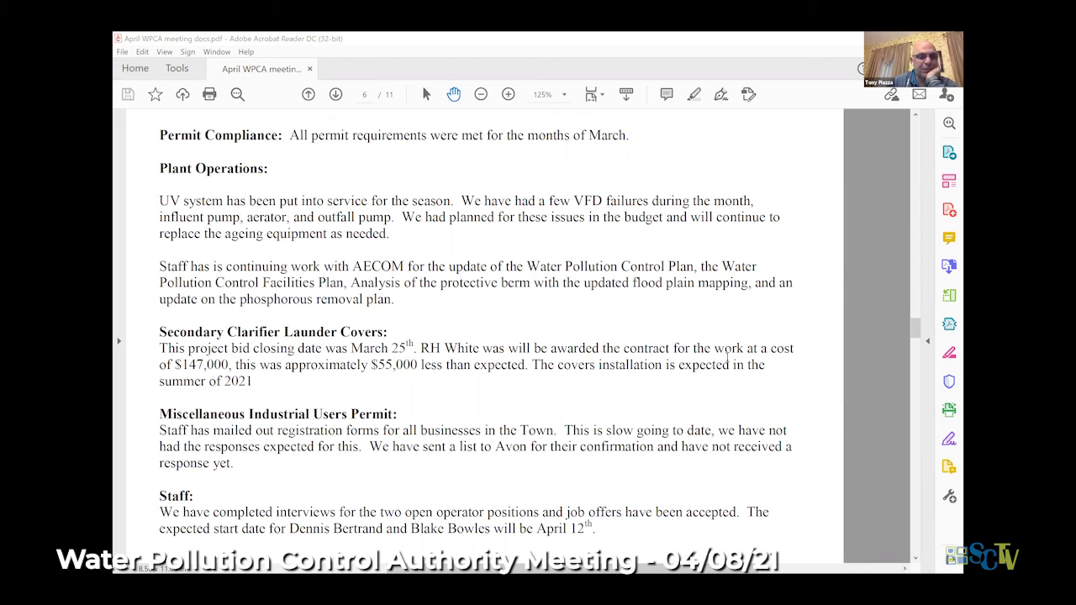
mouse_move(726, 357)
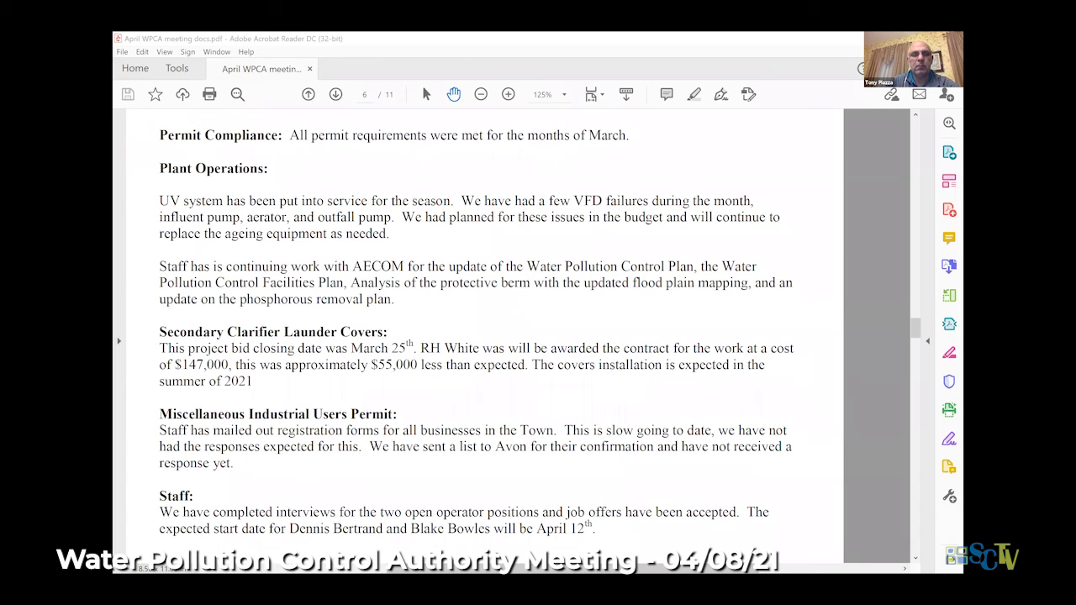
mouse_move(631, 381)
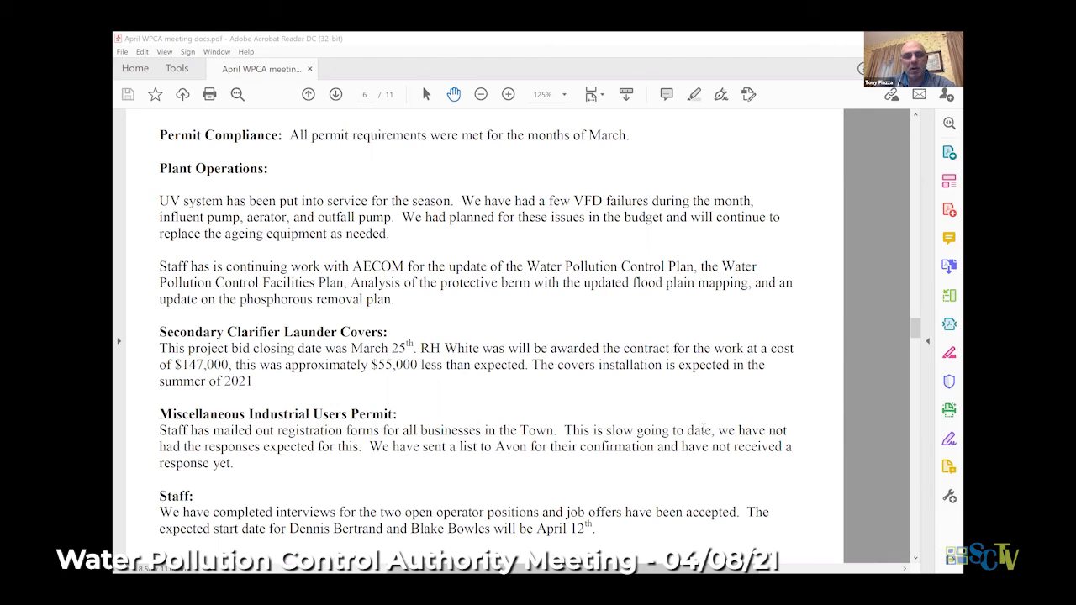
mouse_move(701, 411)
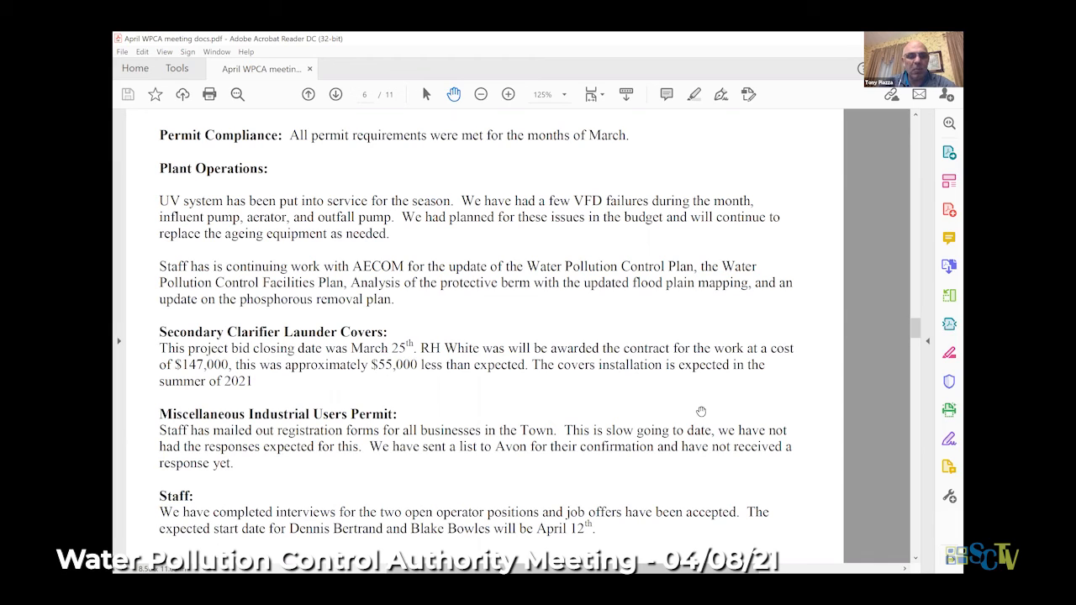
mouse_move(625, 419)
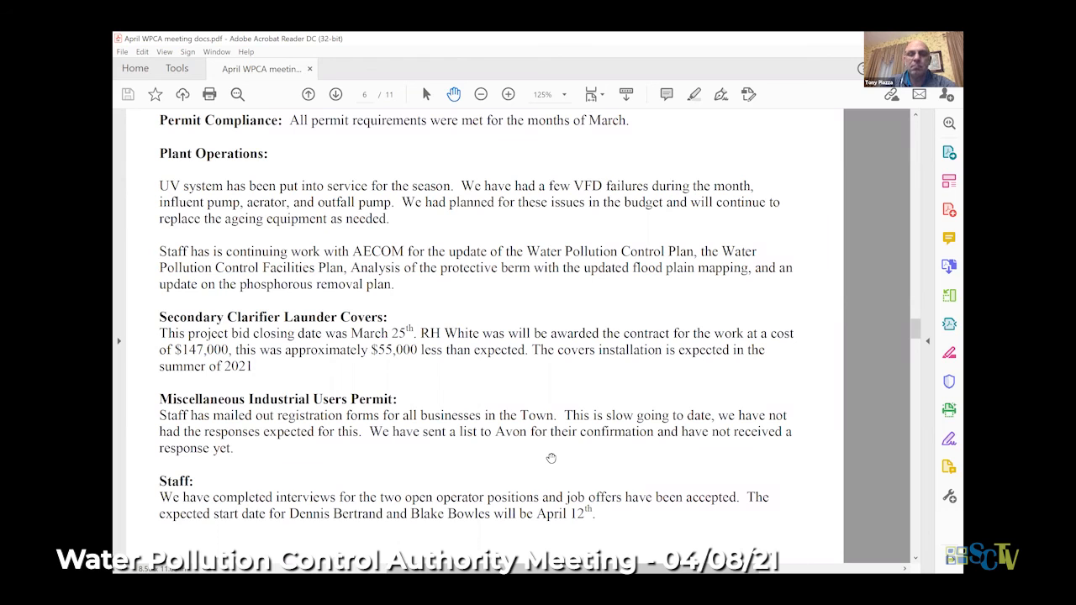
scroll("down", 3)
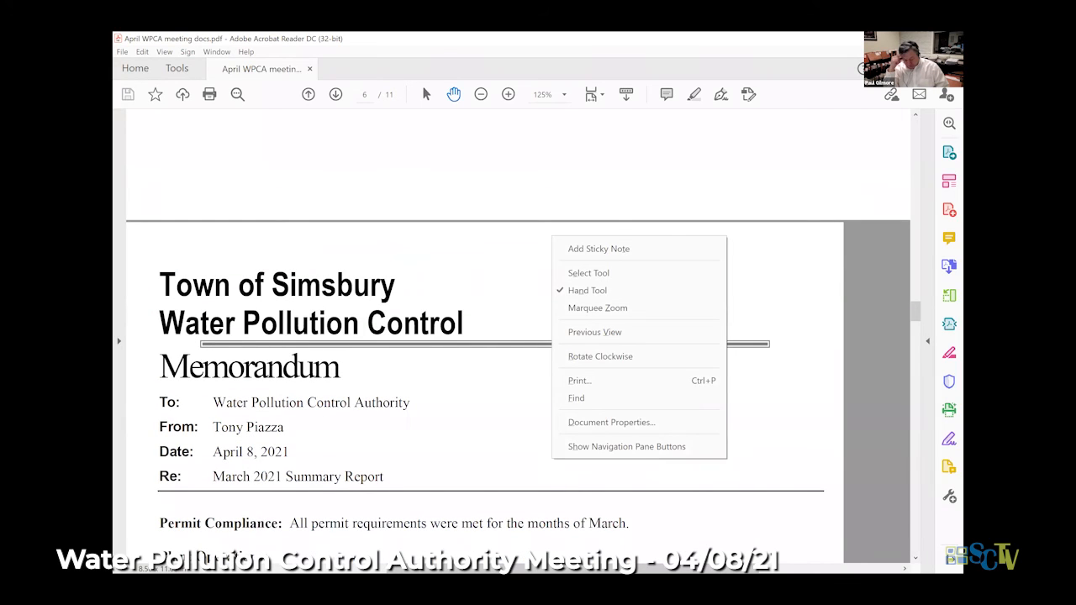
left_click(450, 227)
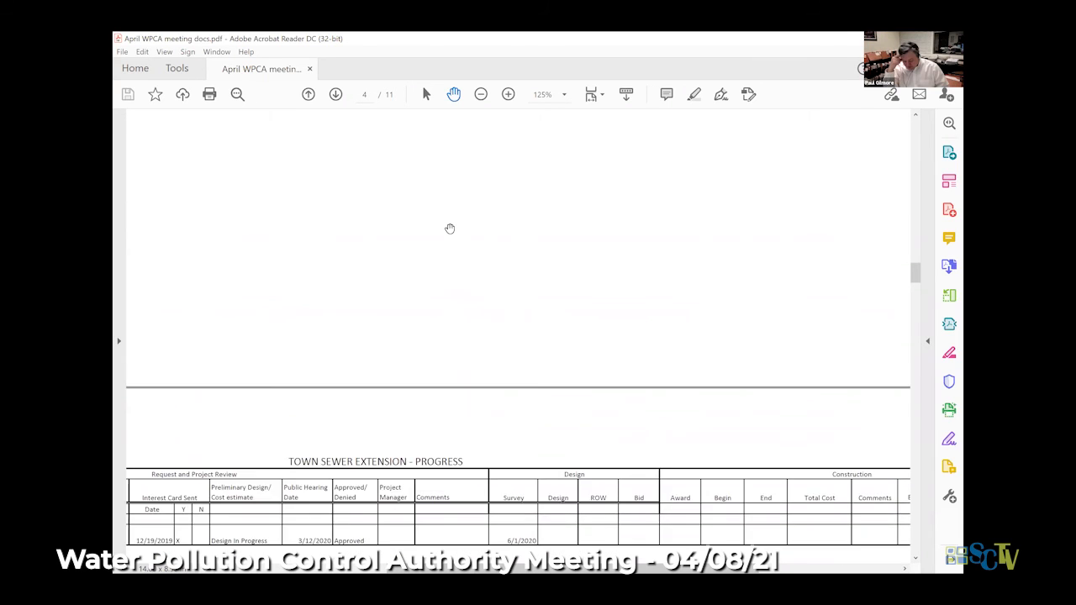
Scroll so the Town Sewer Extension - Progress heading sits at the bottom of the view
scroll("down", 3)
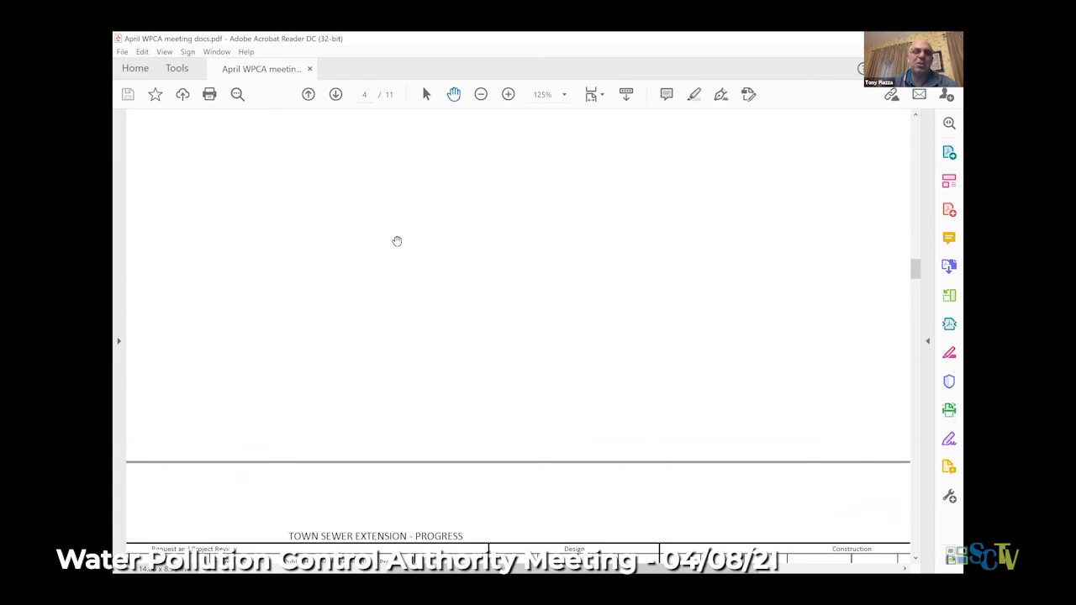
Scroll to the Developer Installed Sewer Projects table and left to its Development / Address column
scroll("down", 3)
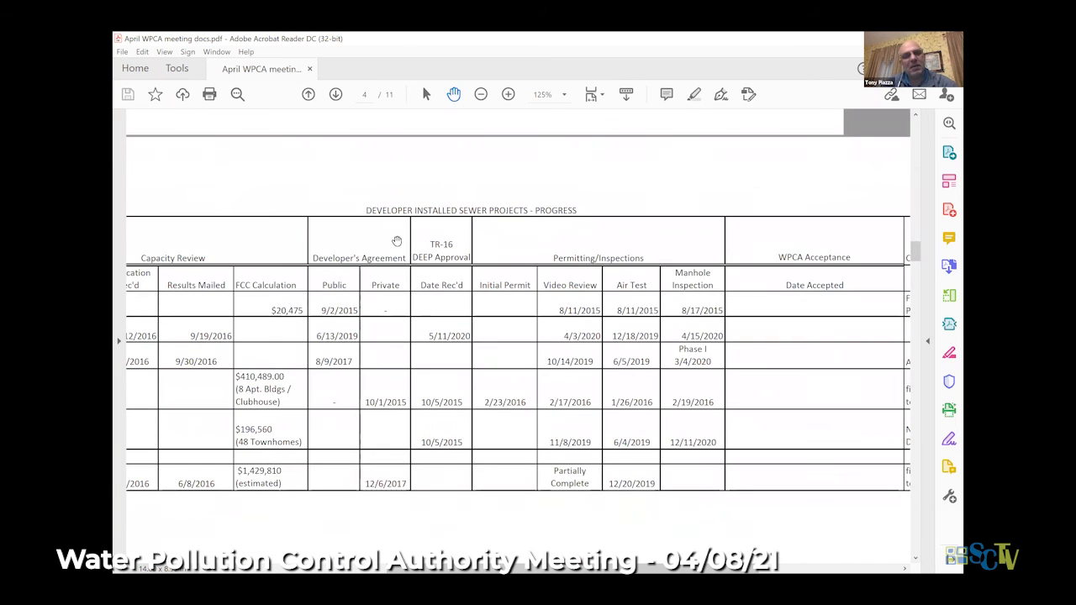
left_click(307, 94)
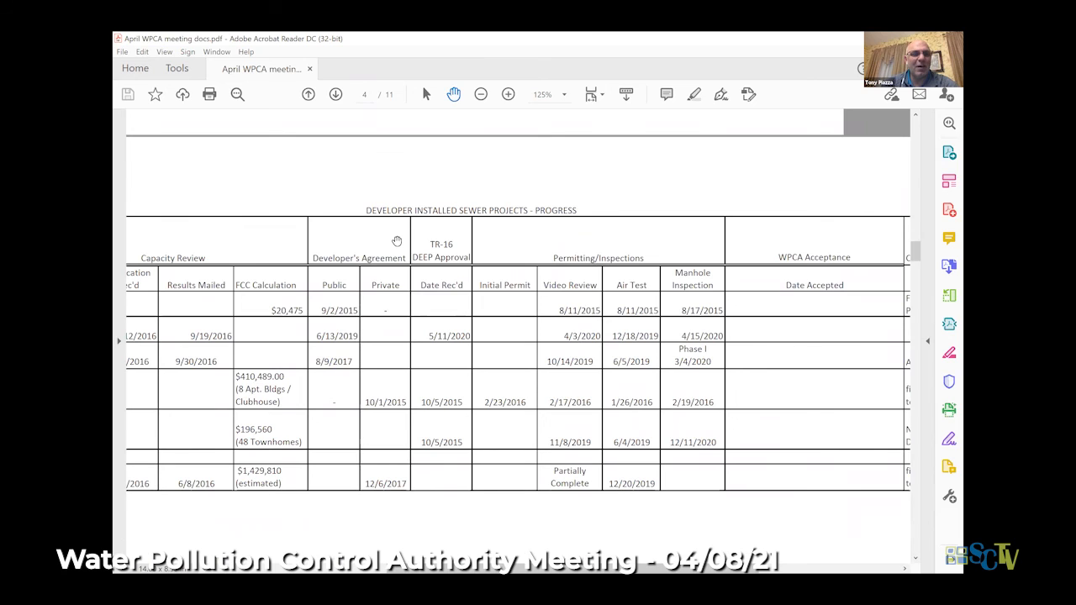
scroll("left", 3)
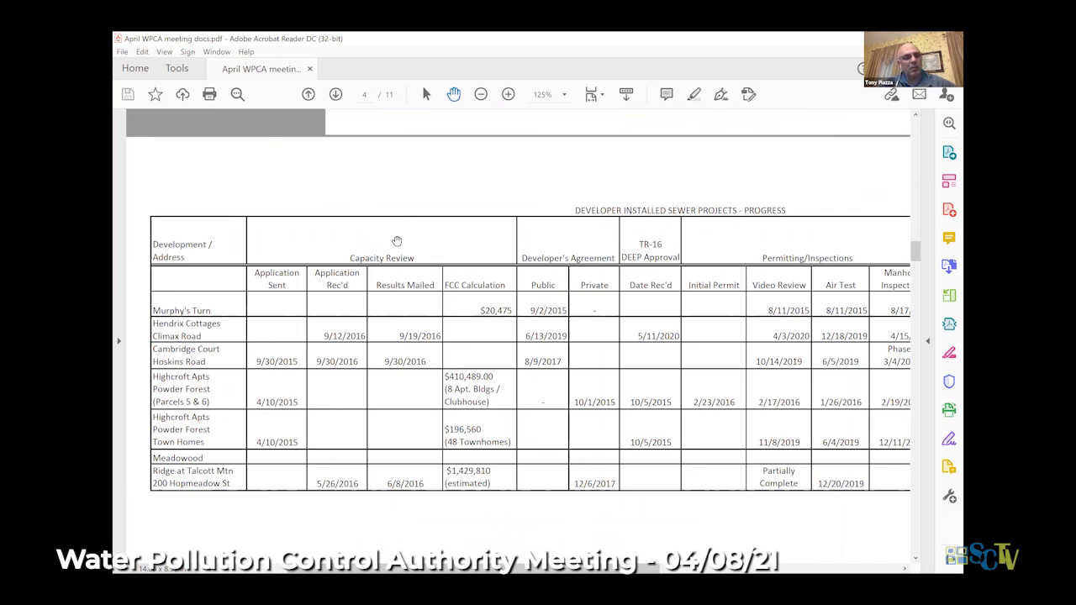
Scroll down to page 5's progress table showing the Woodland Street Area row and comments
scroll("down", 3)
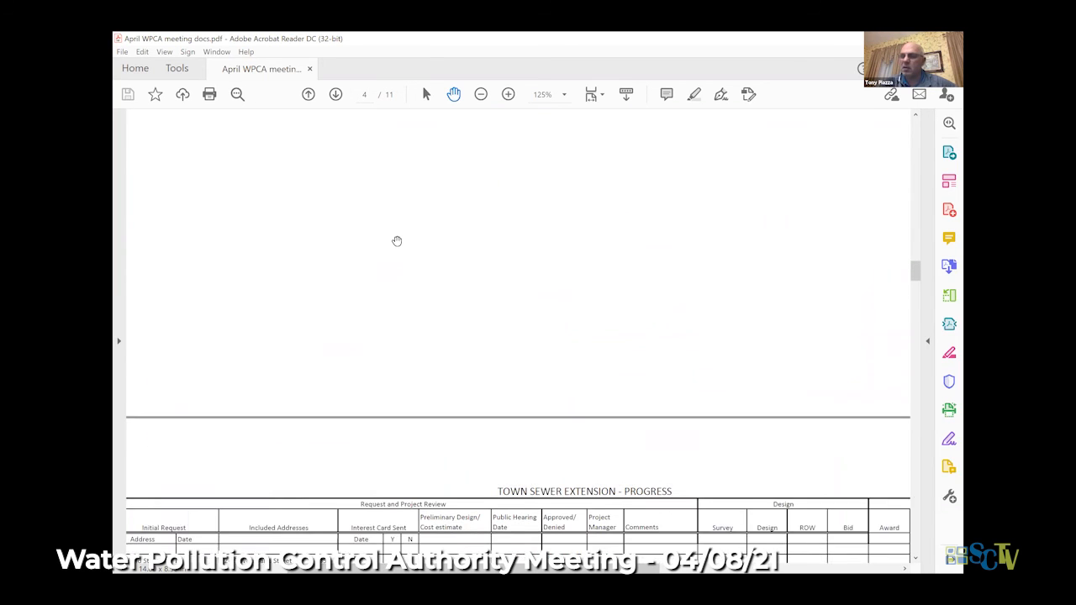
scroll("down", 3)
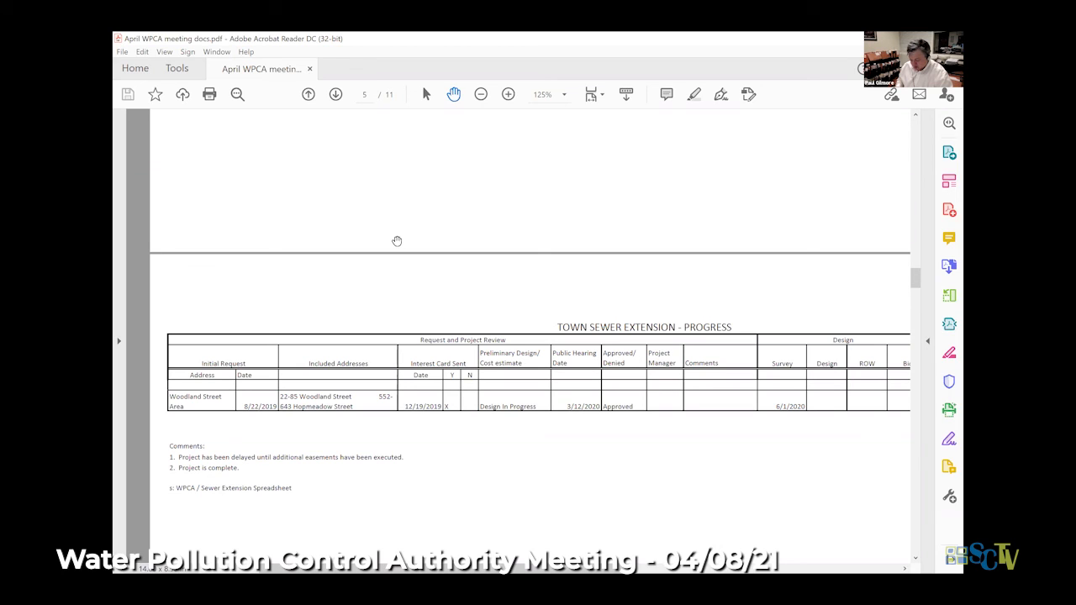
mouse_move(600, 106)
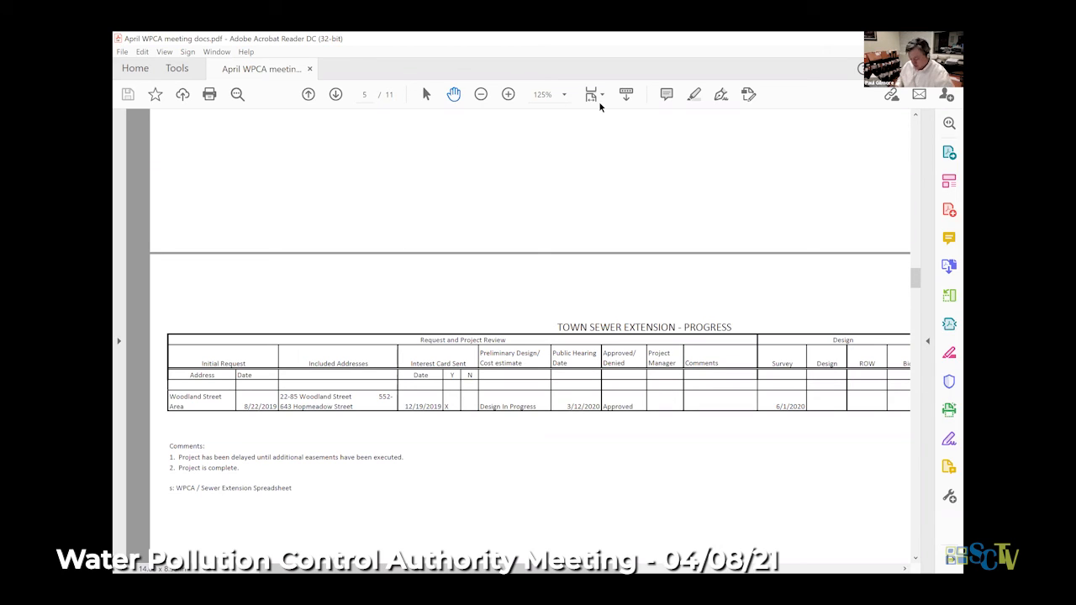